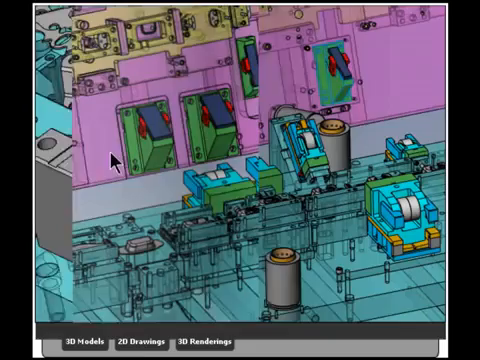
- Switch the gallery from 3D die models to the 2D die drawings
{"action": "left_click", "coordinate": [144, 344]}
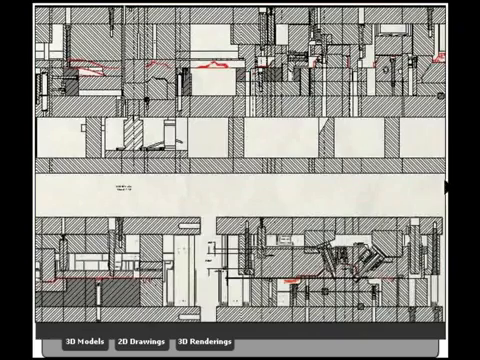
- Open the progressive die assembly with the Logopress strip animation panel ready
{"action": "left_click", "coordinate": [142, 348]}
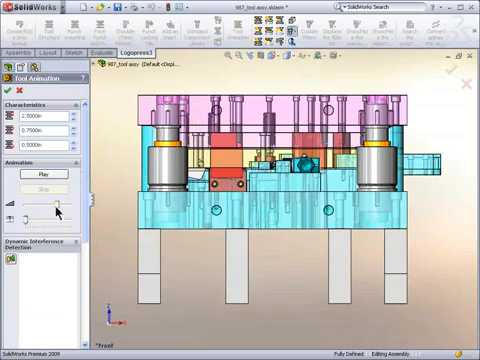
{"action": "left_click", "coordinate": [48, 176]}
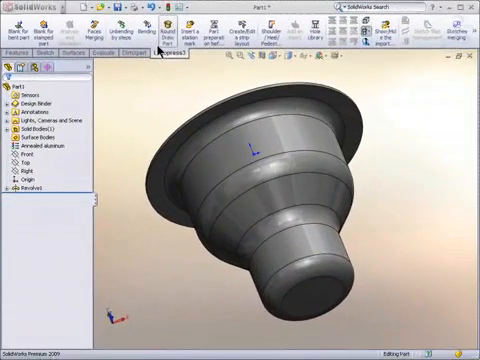
{"action": "mouse_move", "coordinate": [168, 32]}
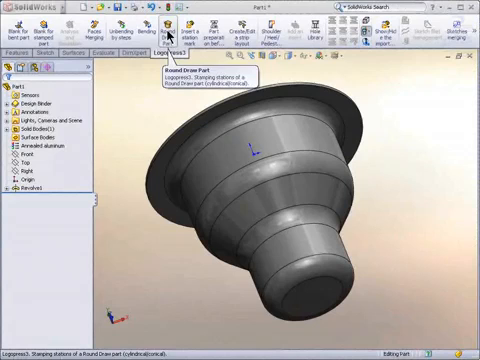
- Start the Round Draw Part calculation and choose the material in General parameters
{"action": "left_click", "coordinate": [170, 30]}
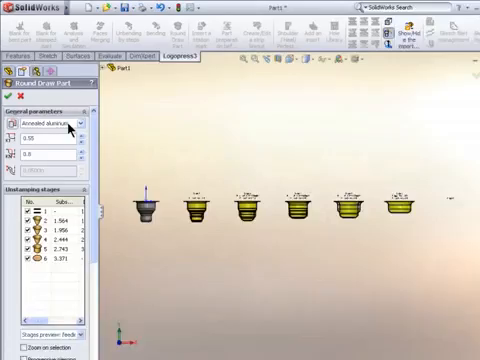
{"action": "left_click", "coordinate": [96, 122]}
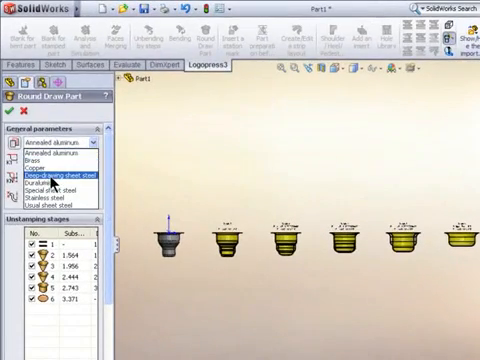